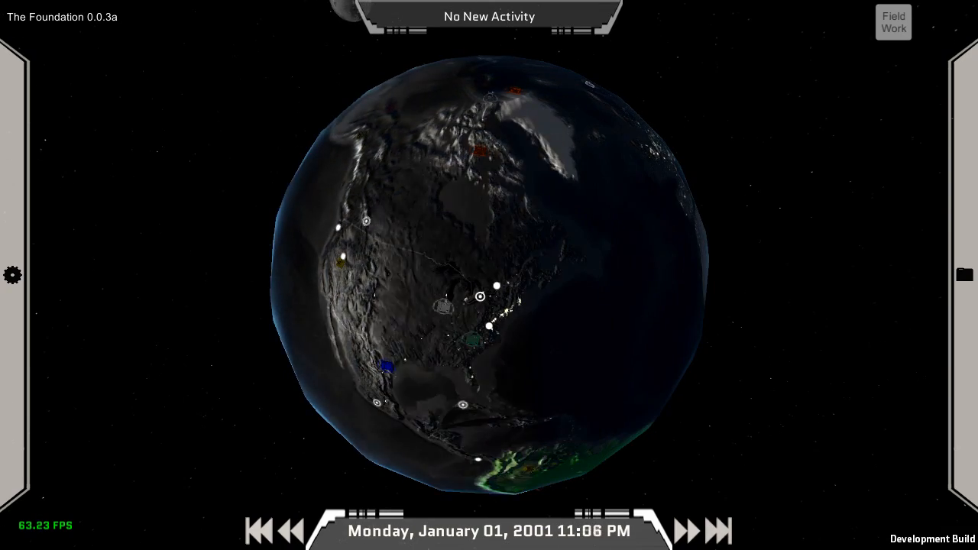
View the report on the anomalous object located over China and choose a response action.
{"action": "left_click", "coordinate": [687, 530]}
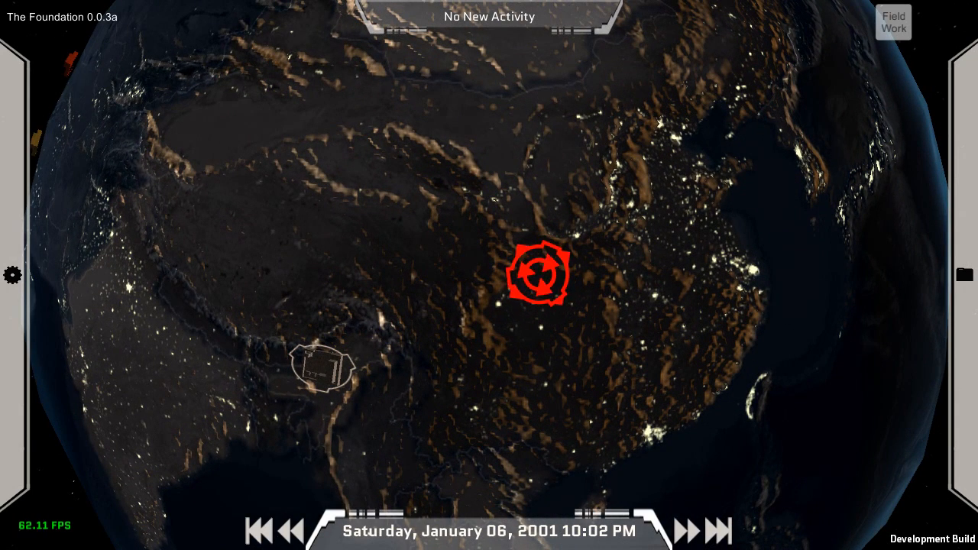
{"action": "left_click", "coordinate": [541, 275]}
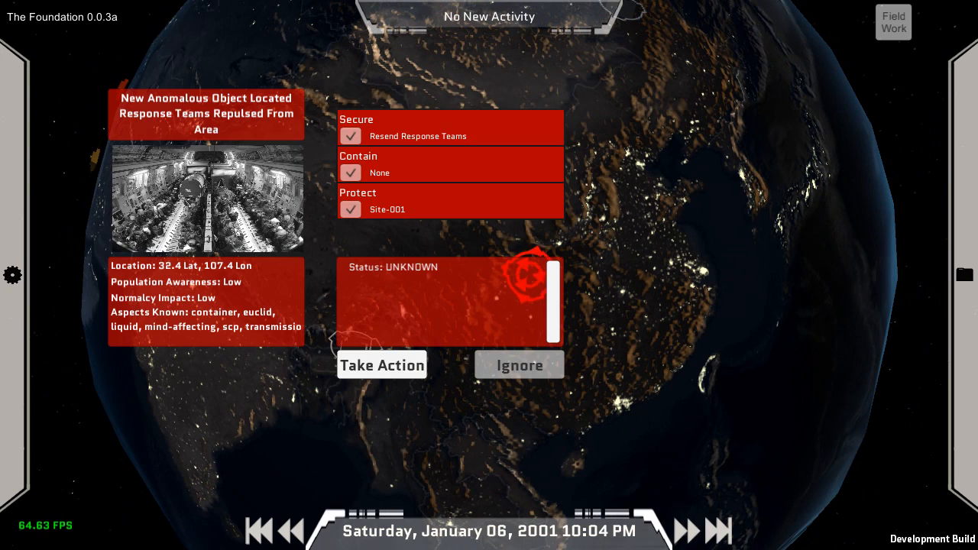
{"action": "left_click", "coordinate": [520, 363]}
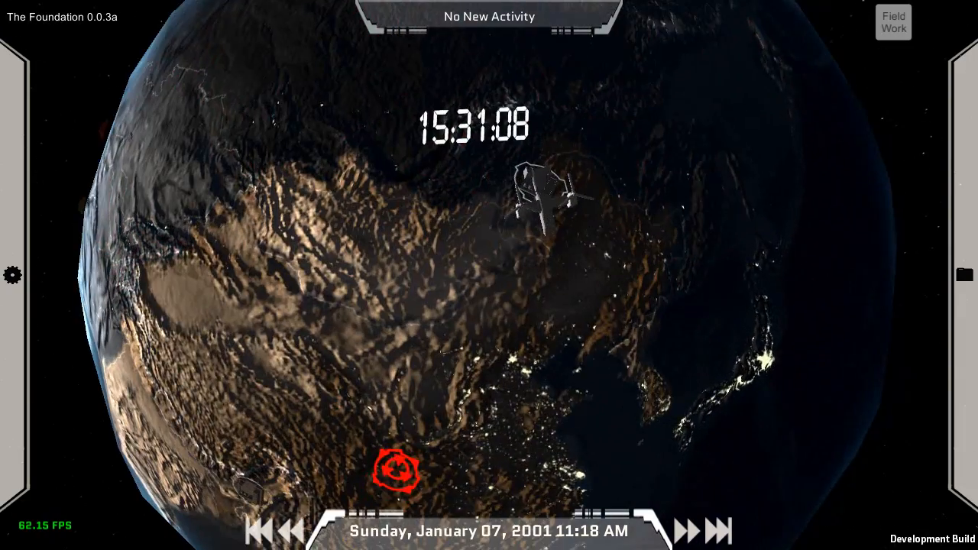
{"action": "left_click", "coordinate": [542, 202]}
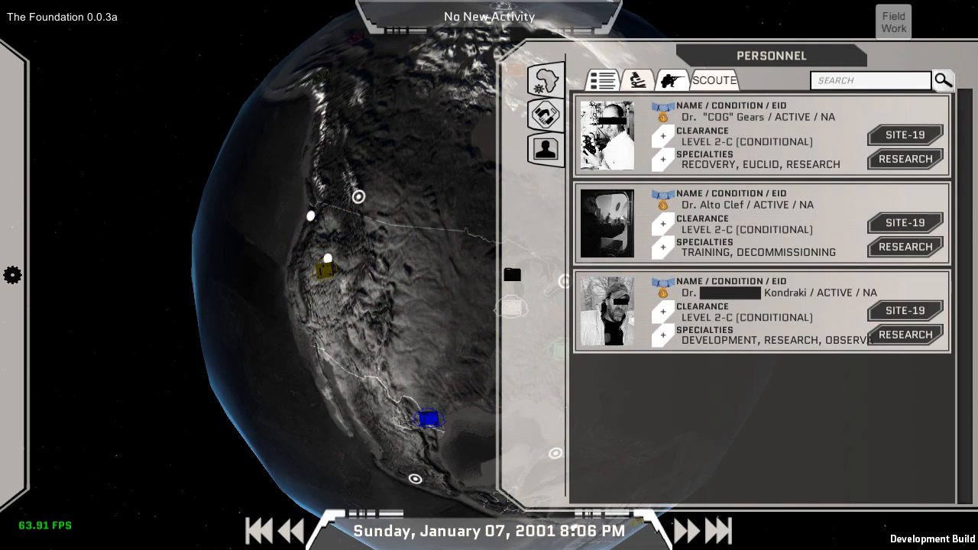
Search personnel for 'Memetics' and bring up Dr. Gordan Freeman's specialist profile.
{"action": "type", "text": "asdf"}
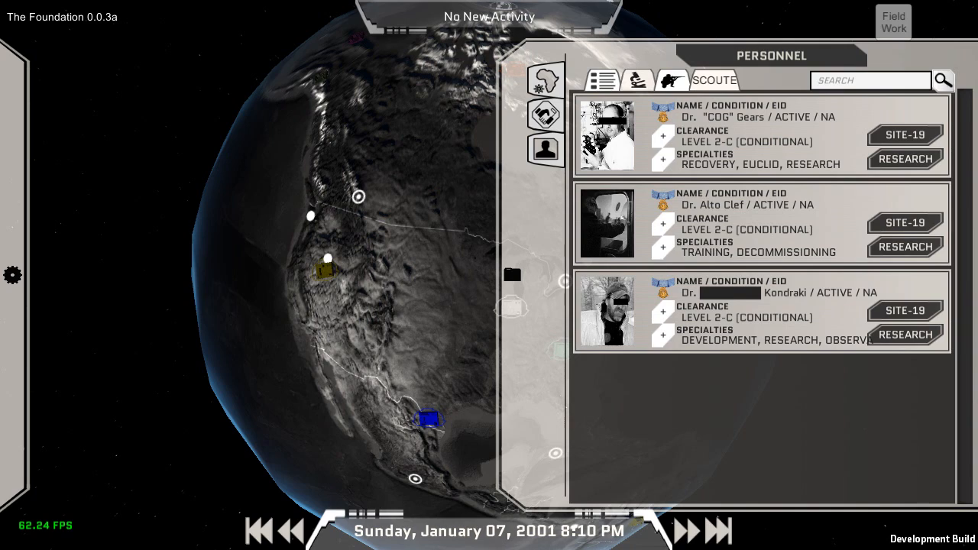
{"action": "type", "text": "Gears"}
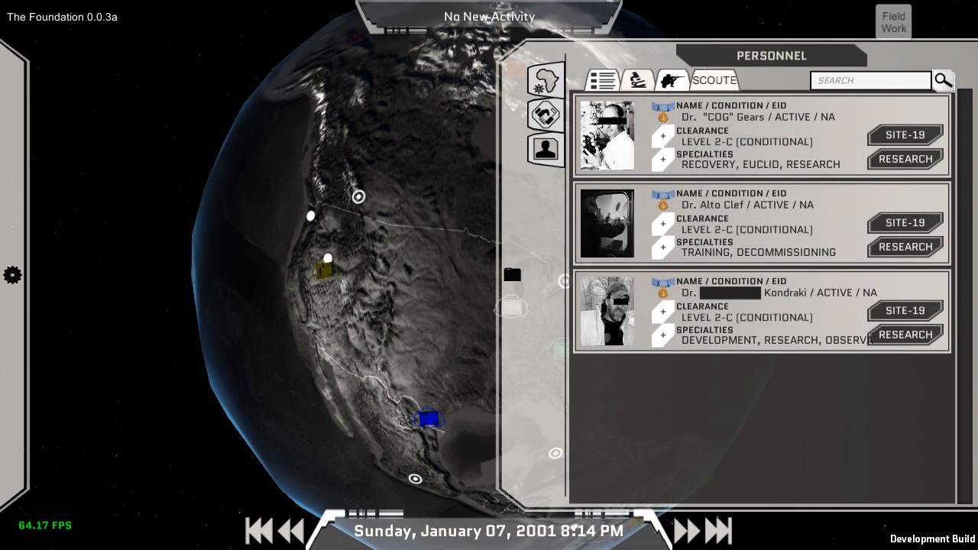
{"action": "type", "text": "N"}
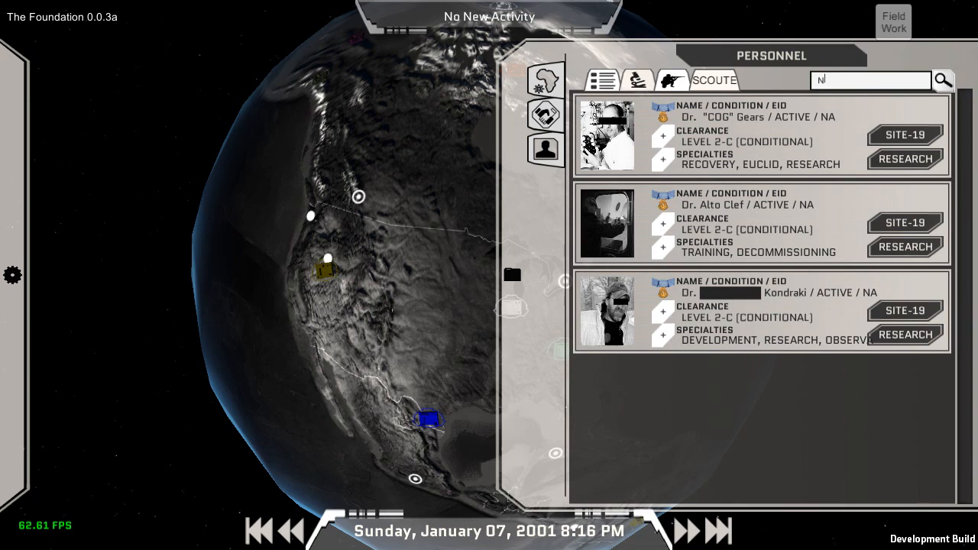
{"action": "type", "text": "Memetics"}
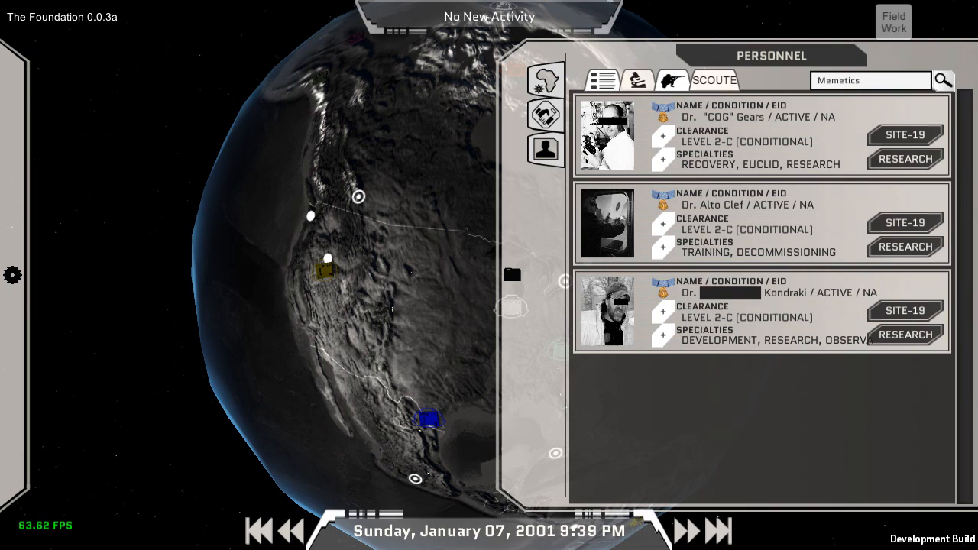
{"action": "left_click", "coordinate": [605, 135]}
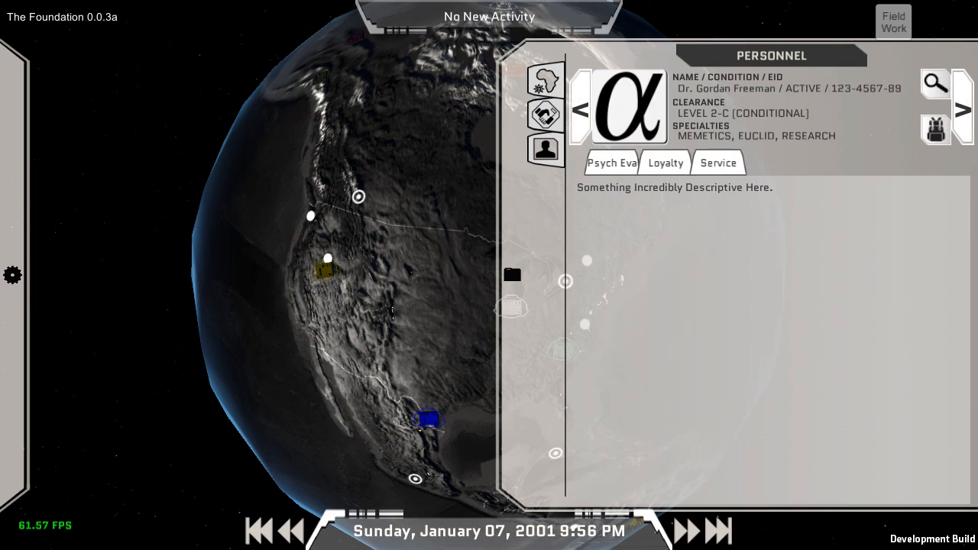